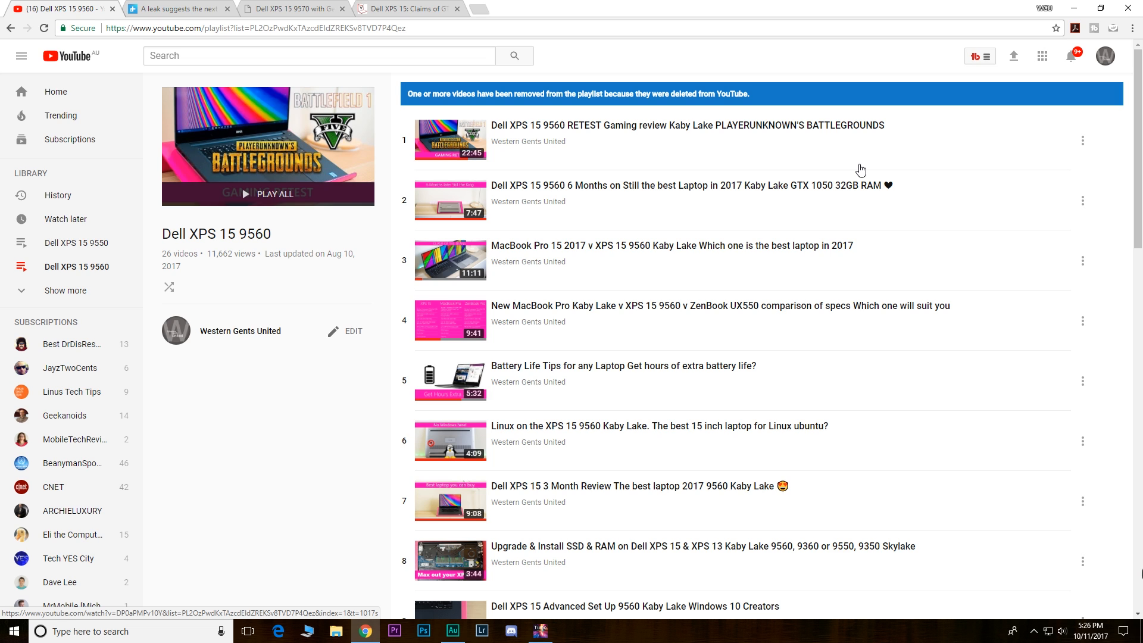
mouse_move(90, 312)
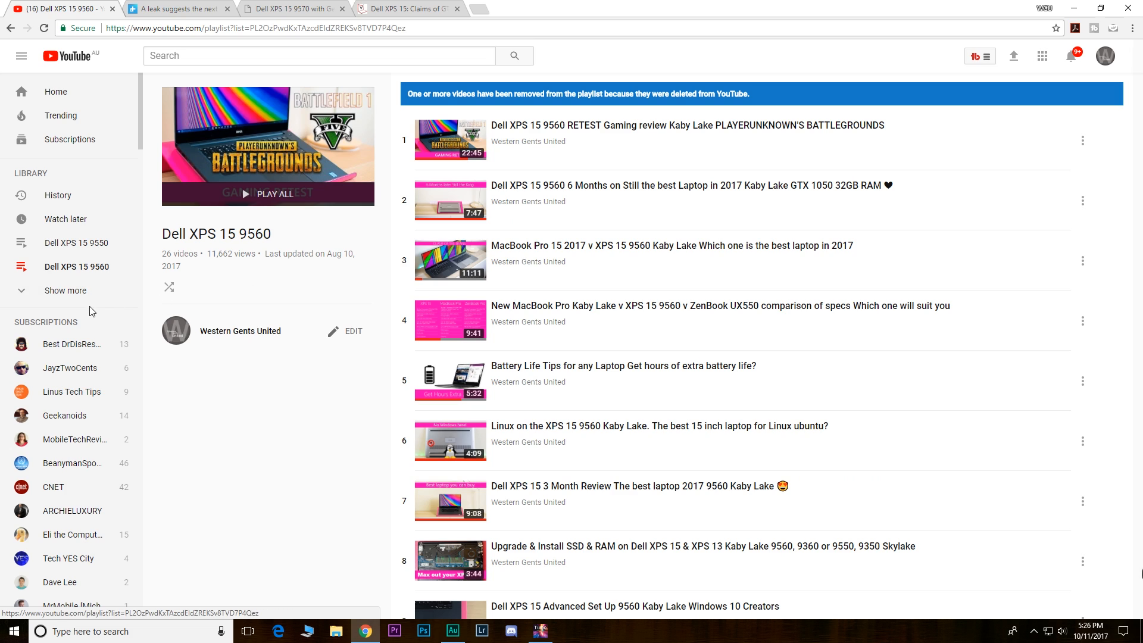
- Show the Dell XPS 15 9550 playlist on YouTube
click(76, 242)
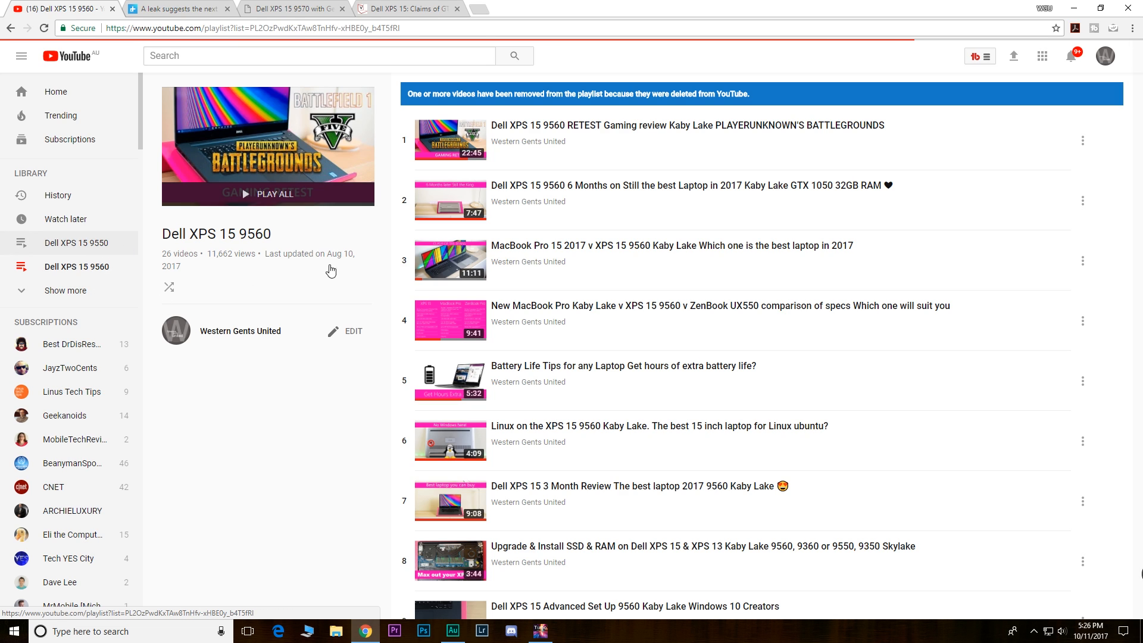
click(75, 242)
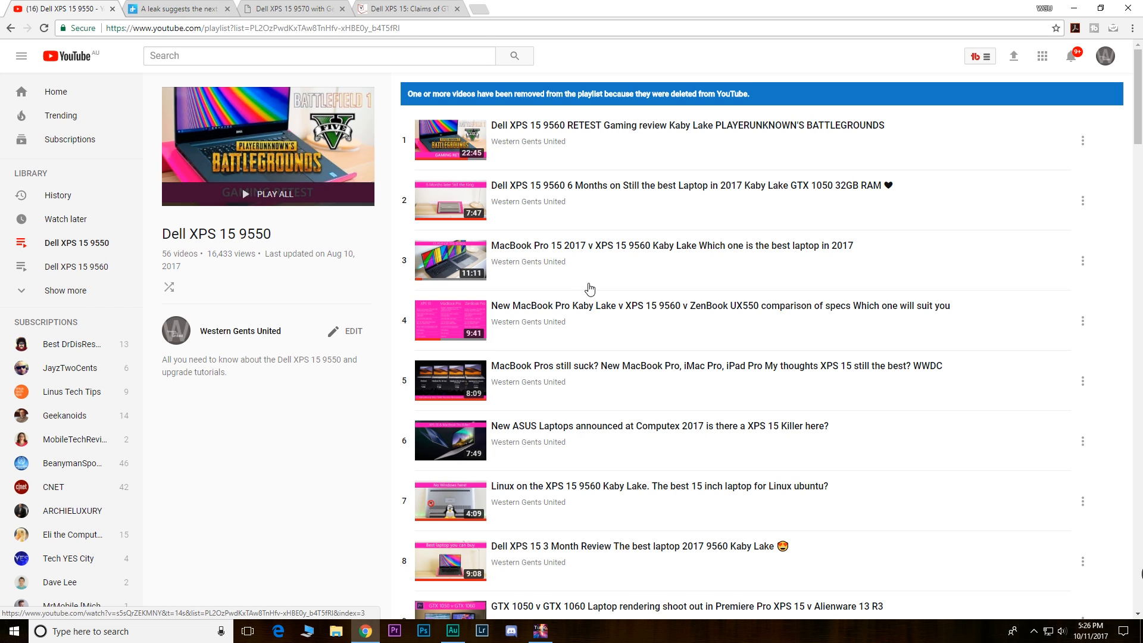
click(75, 267)
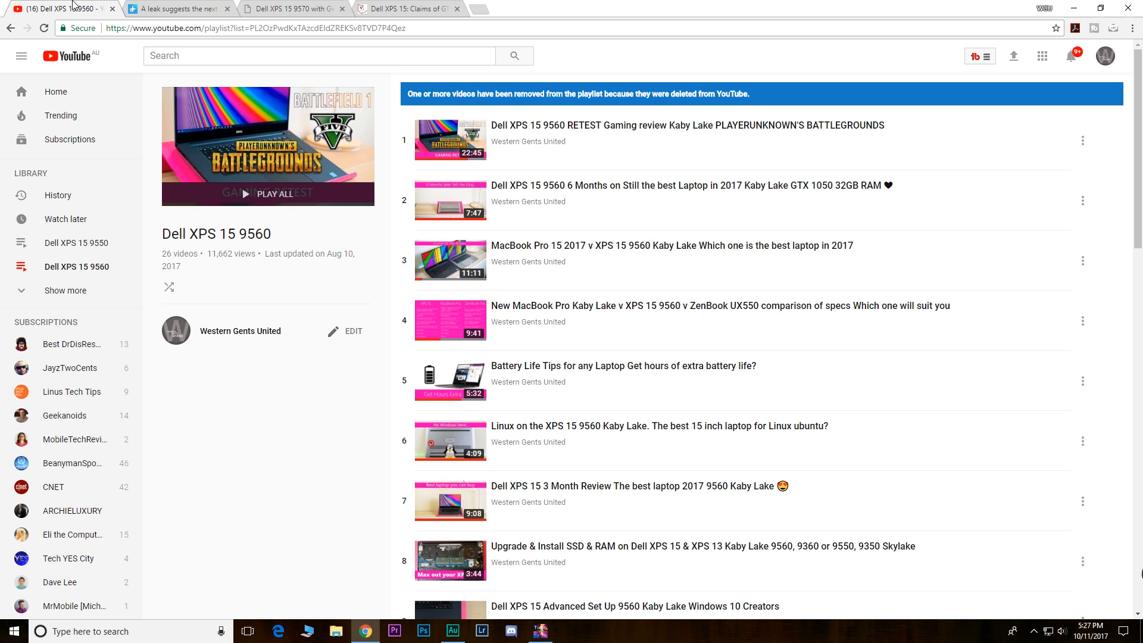
mouse_move(175, 8)
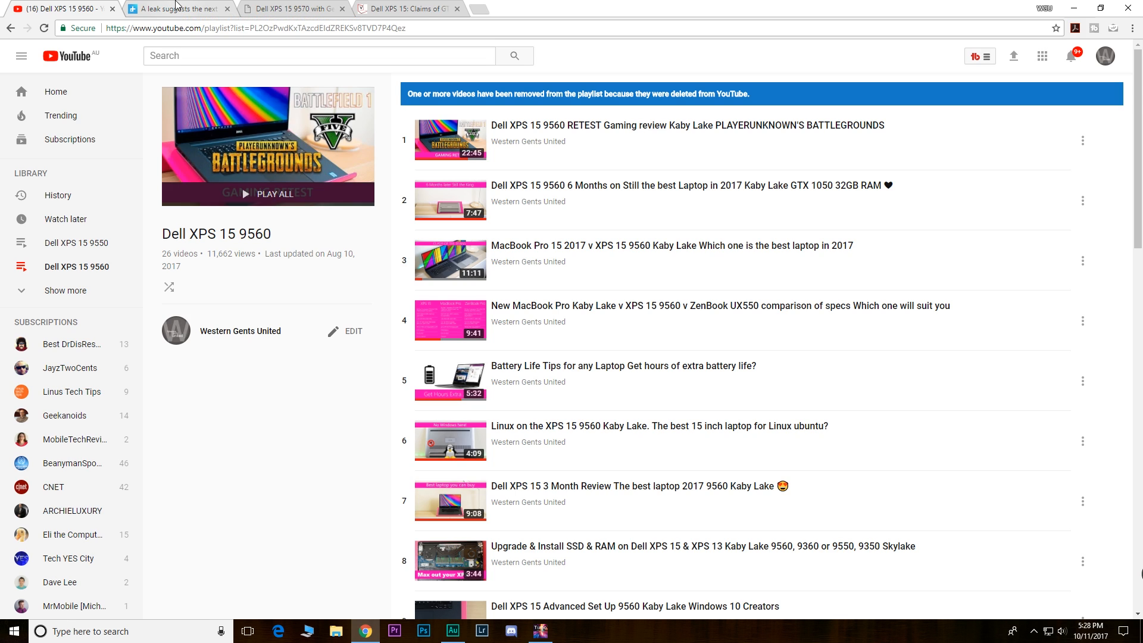
- Bring up Notebookcheck's XPS 15 GTX 1060 / QuadHD+ / 5K claims article and skim through it
click(175, 8)
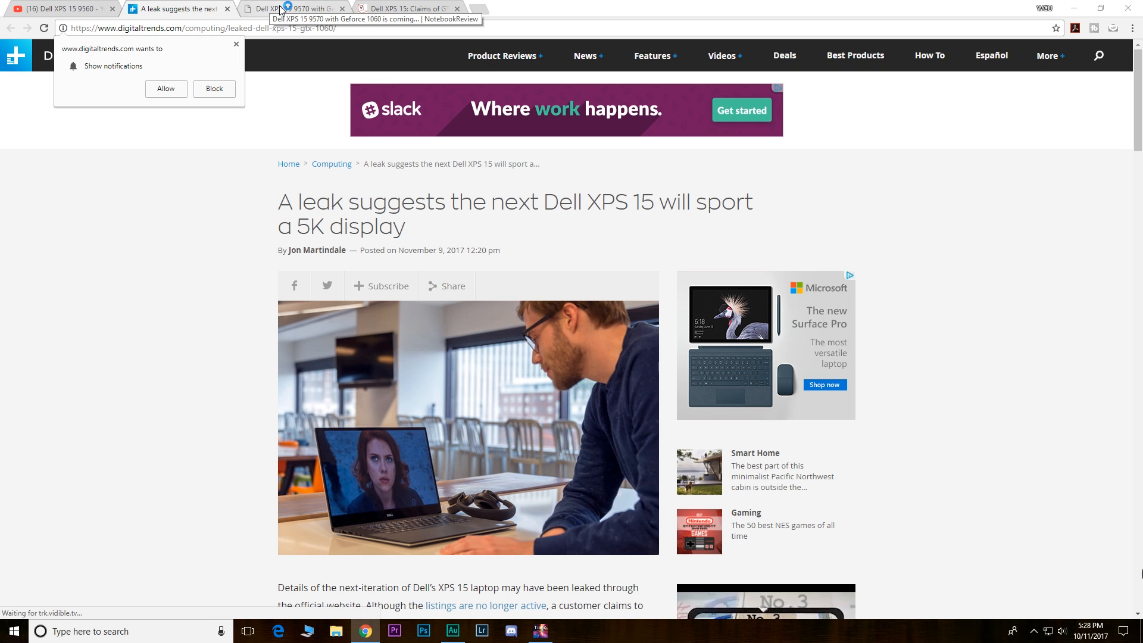
click(408, 7)
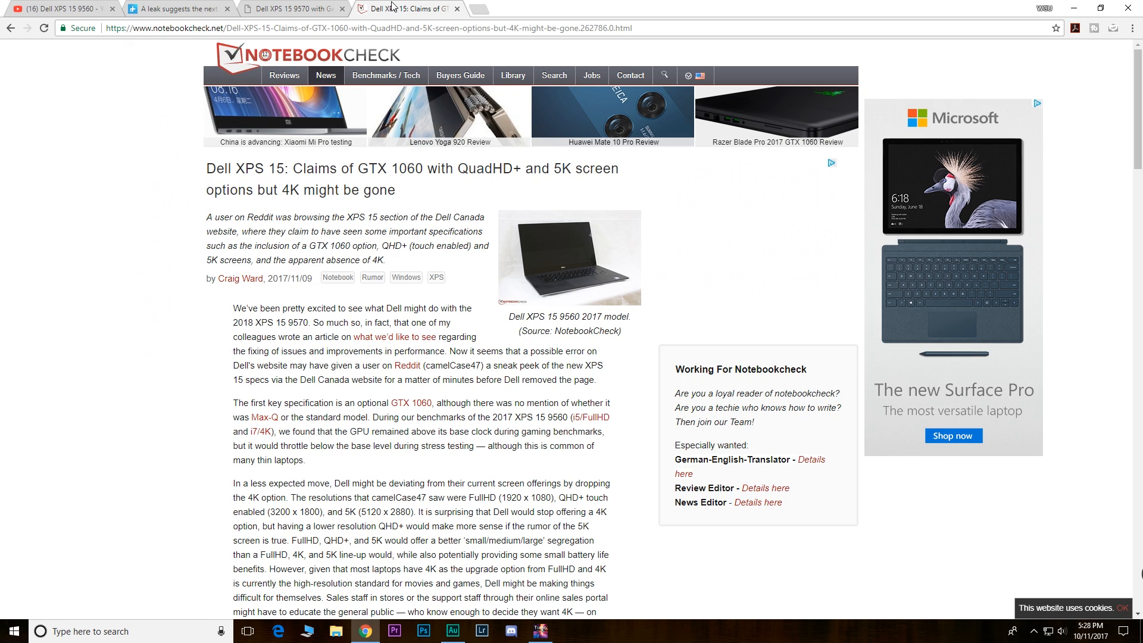
mouse_move(517, 41)
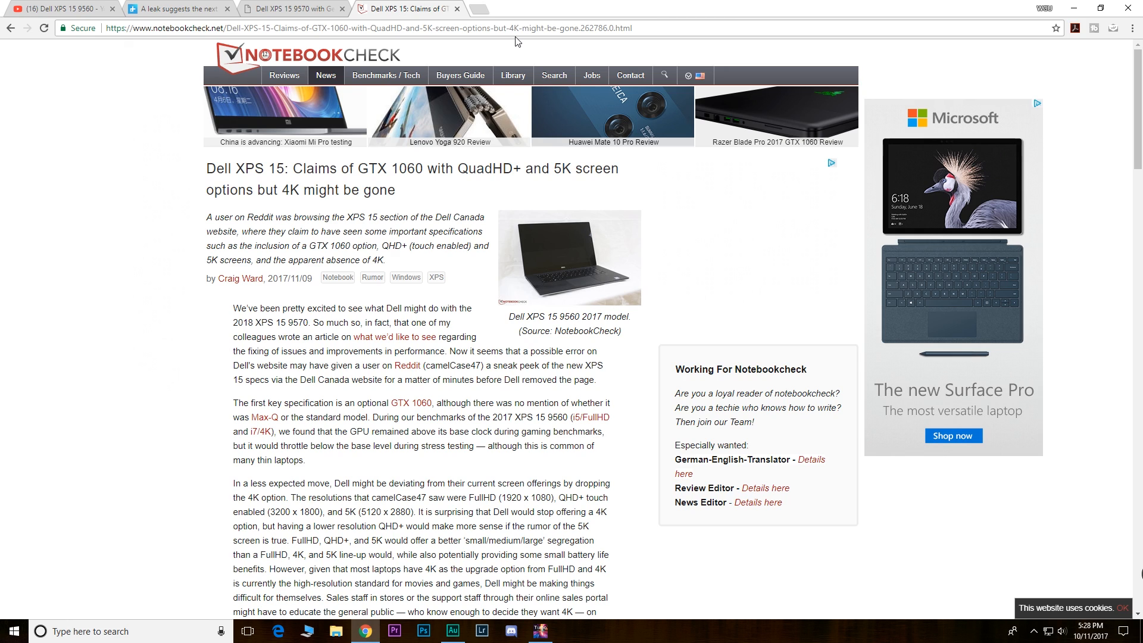
mouse_move(407, 277)
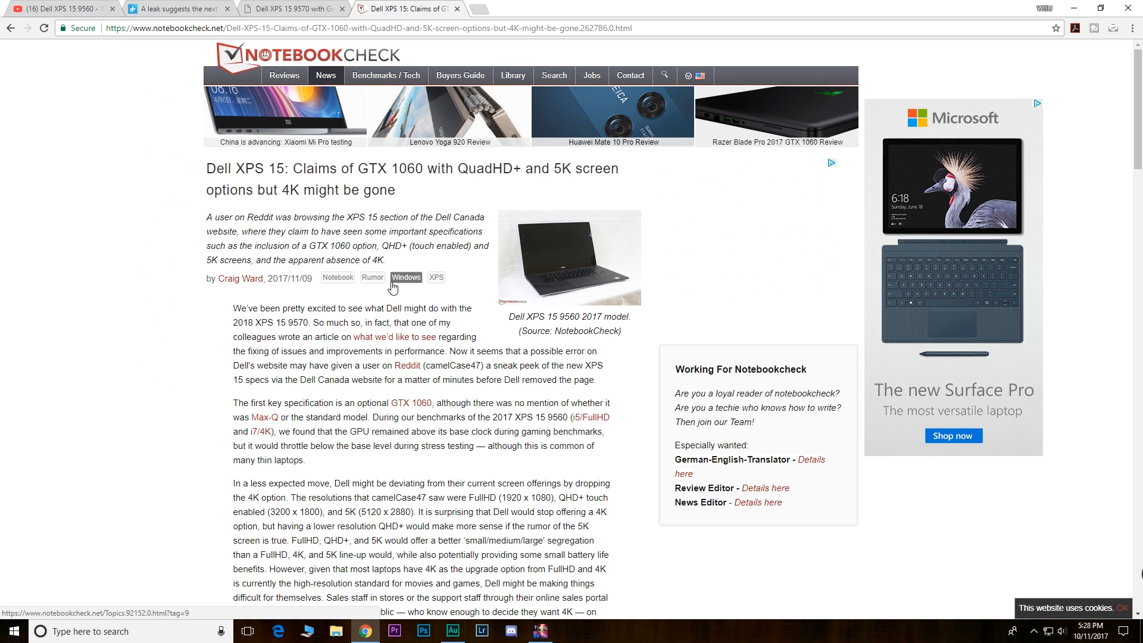
mouse_move(280, 222)
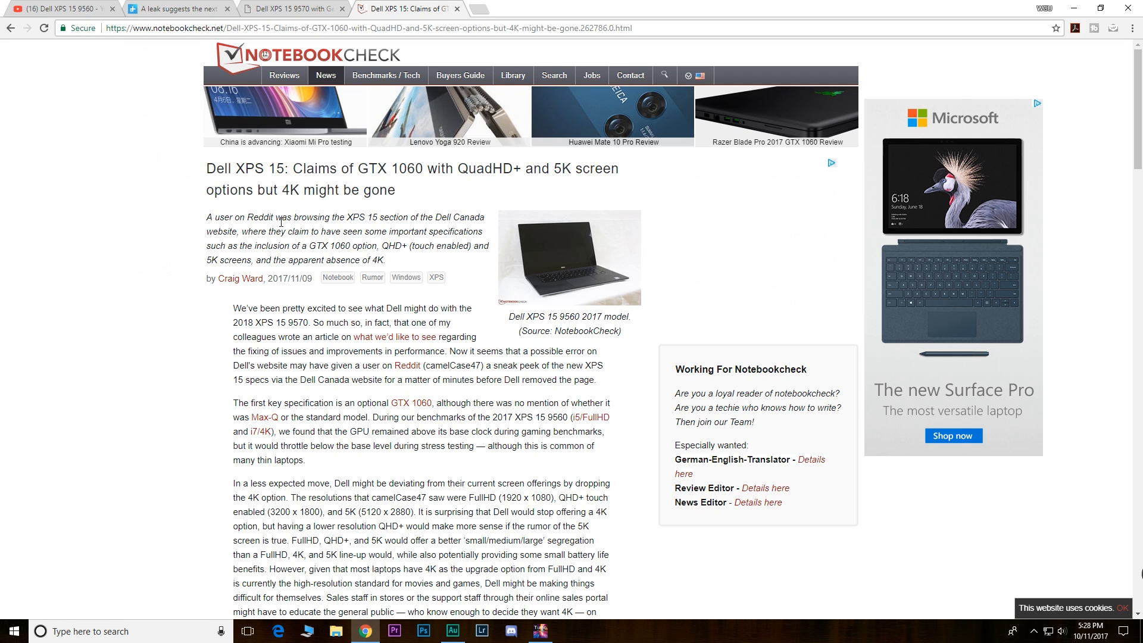
scroll(down, 3)
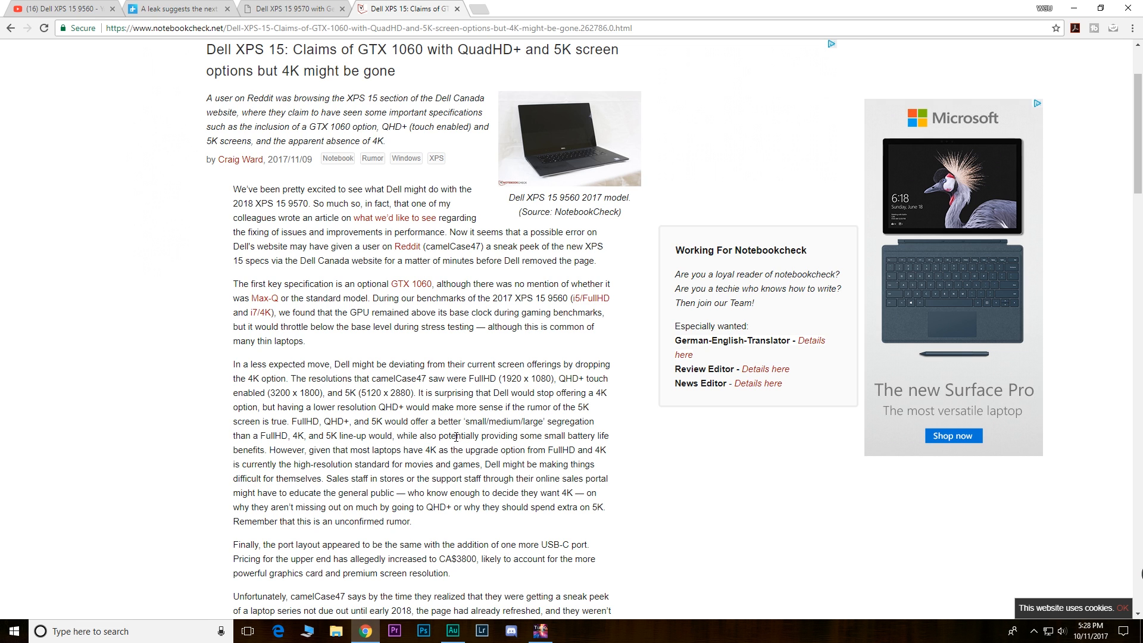
scroll(up, 3)
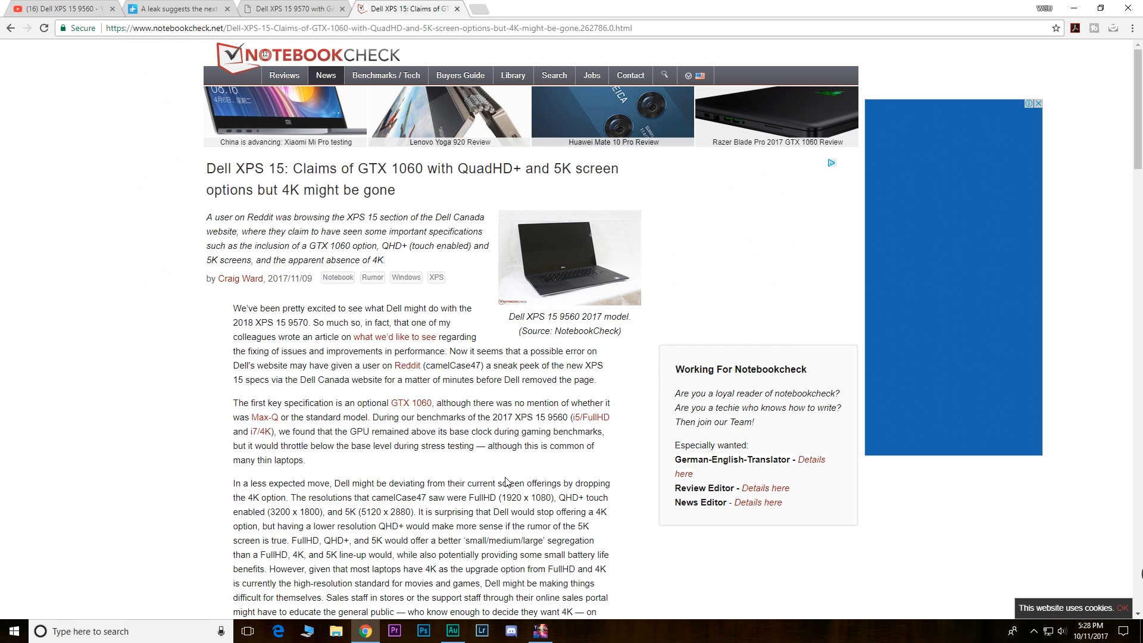
scroll(down, 3)
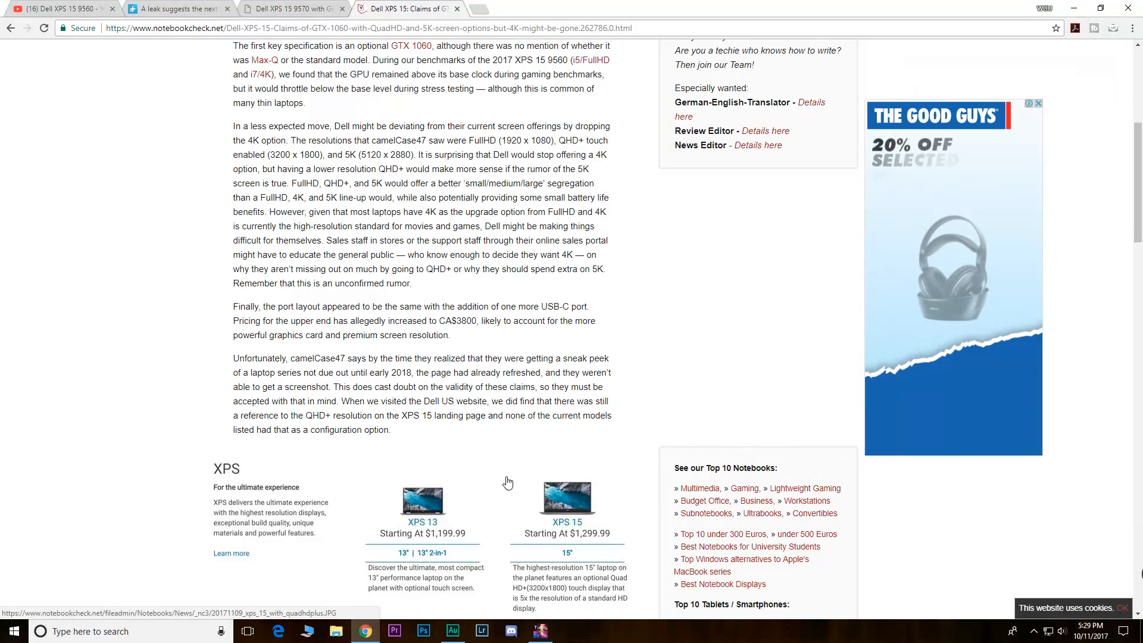
scroll(up, 3)
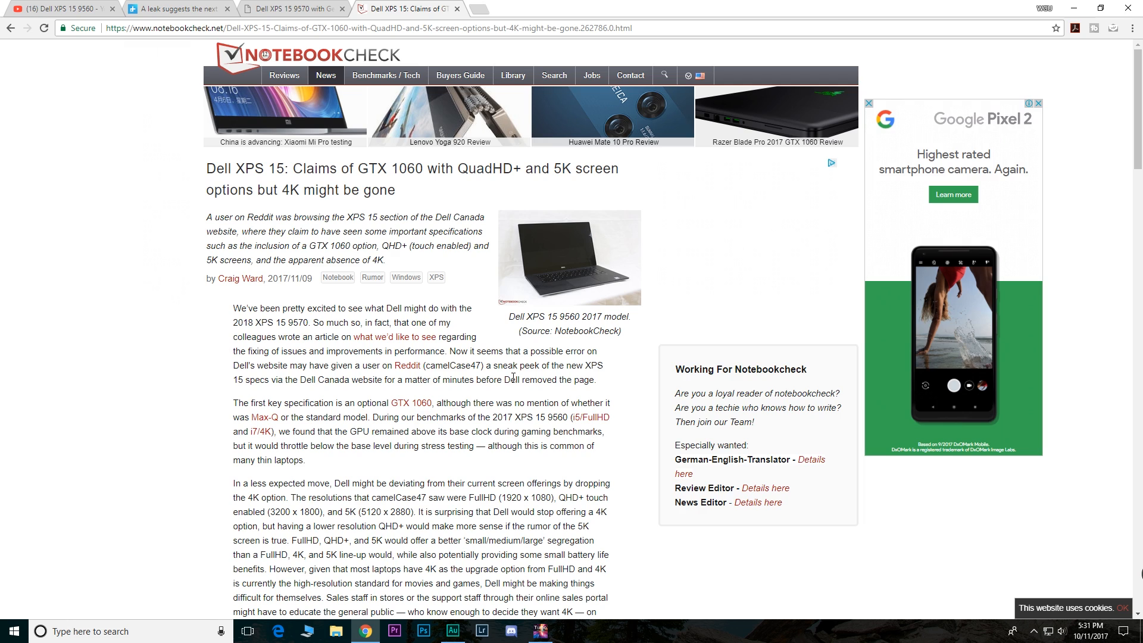
scroll(down, 3)
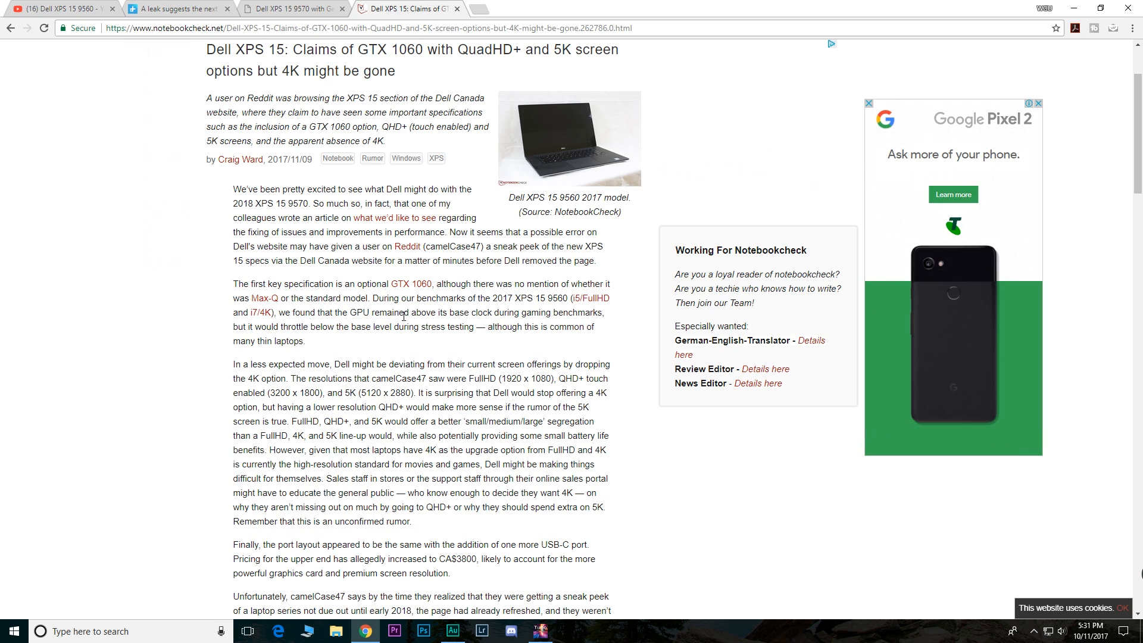
mouse_move(647, 331)
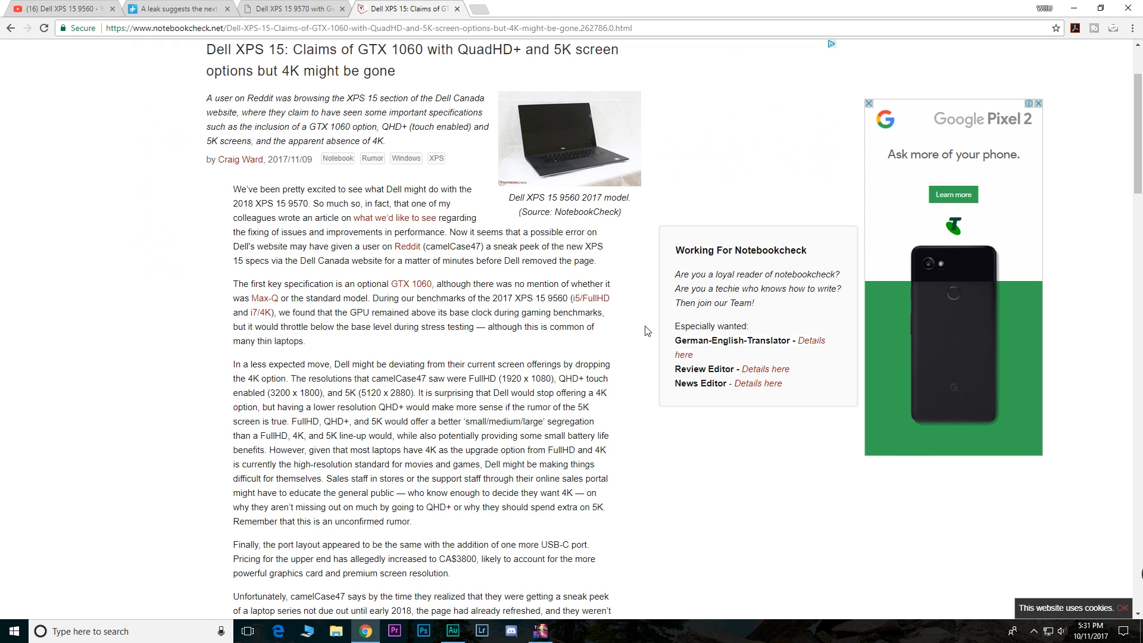
click(1039, 103)
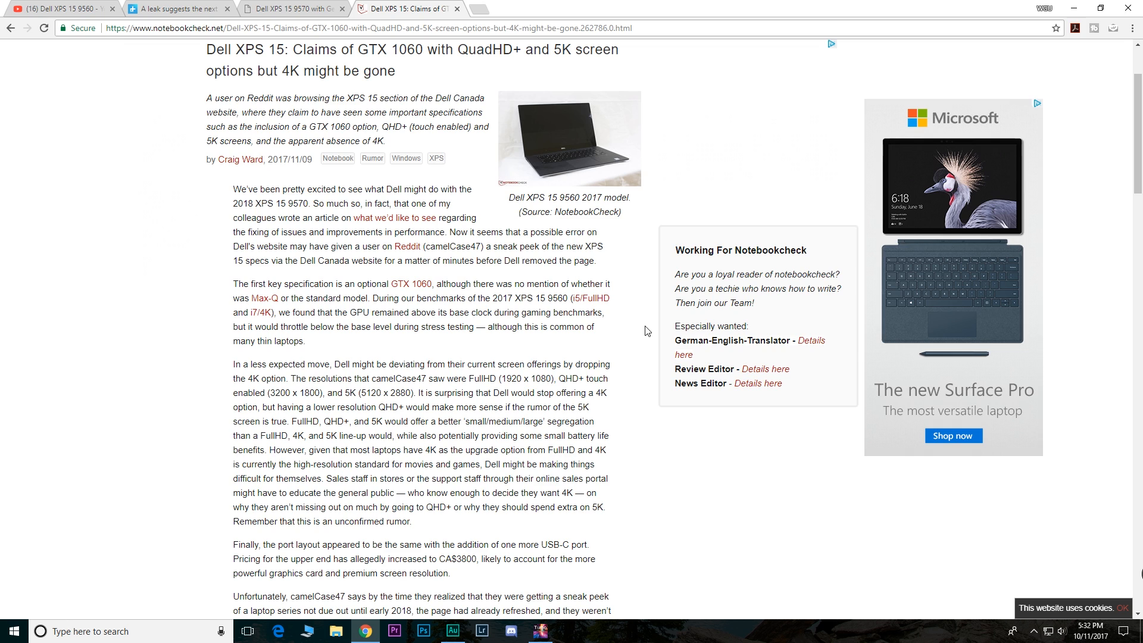
mouse_move(555, 325)
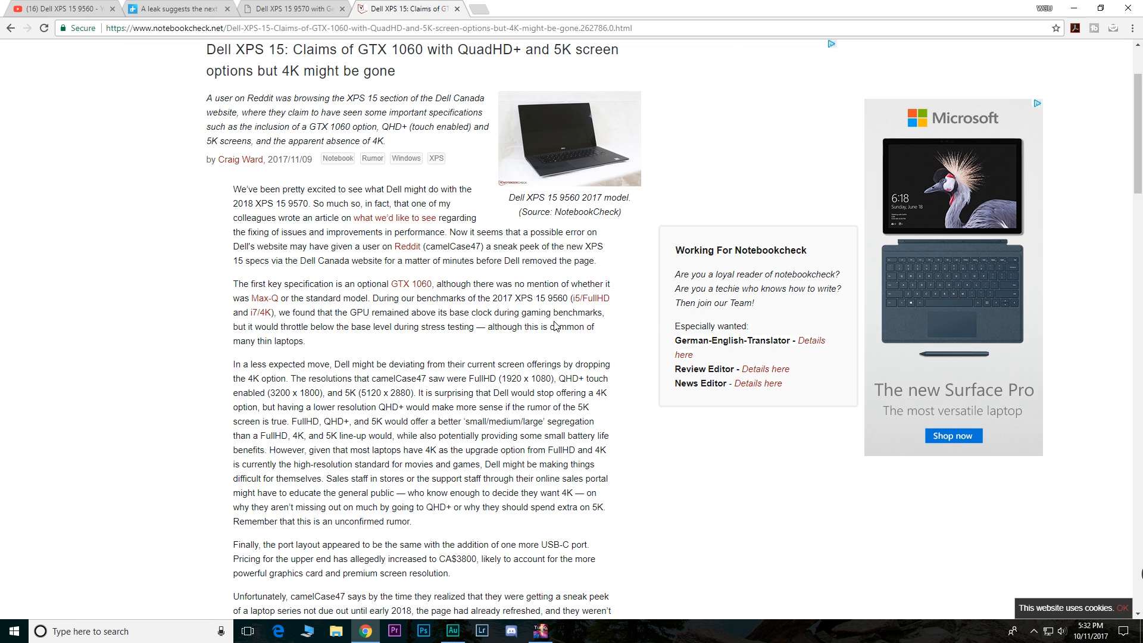
scroll(down, 3)
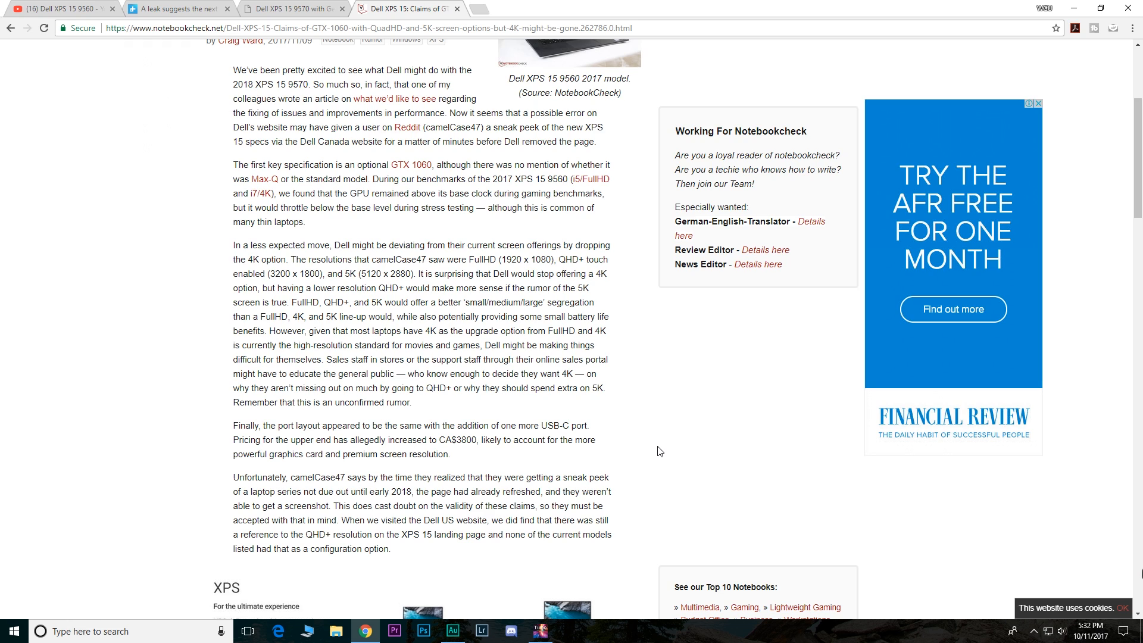
mouse_move(205, 259)
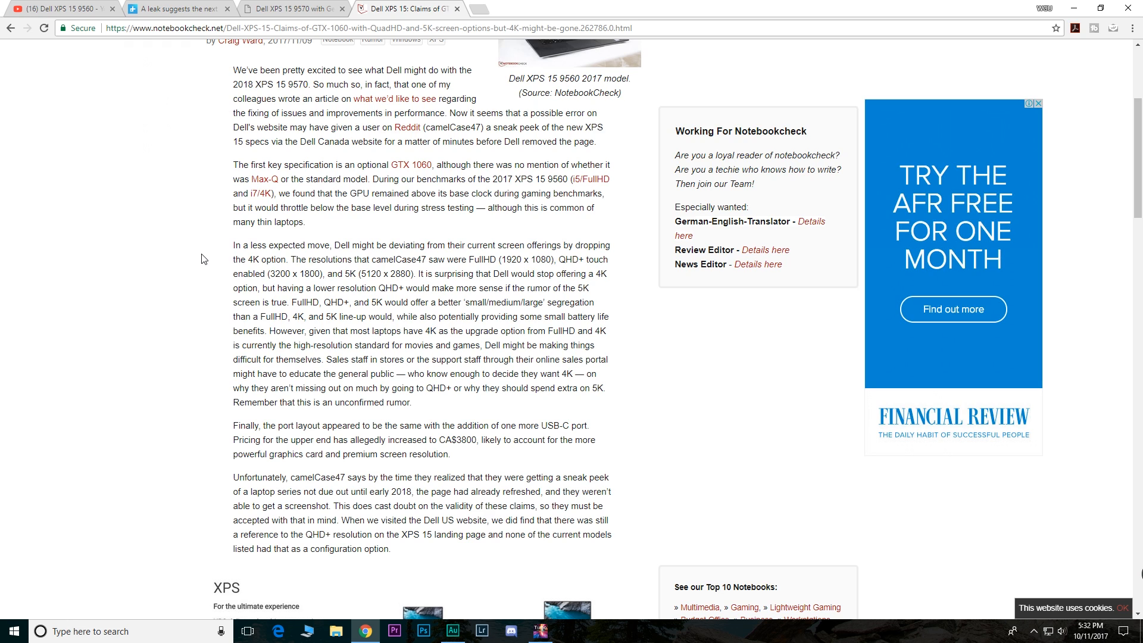
mouse_move(578, 300)
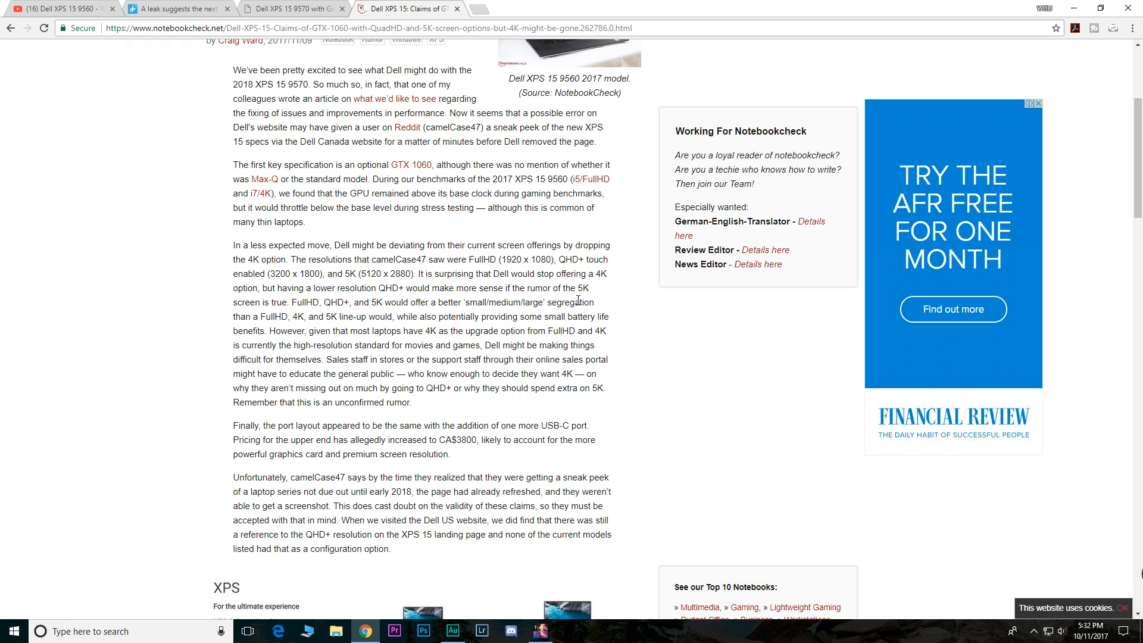
mouse_move(320, 290)
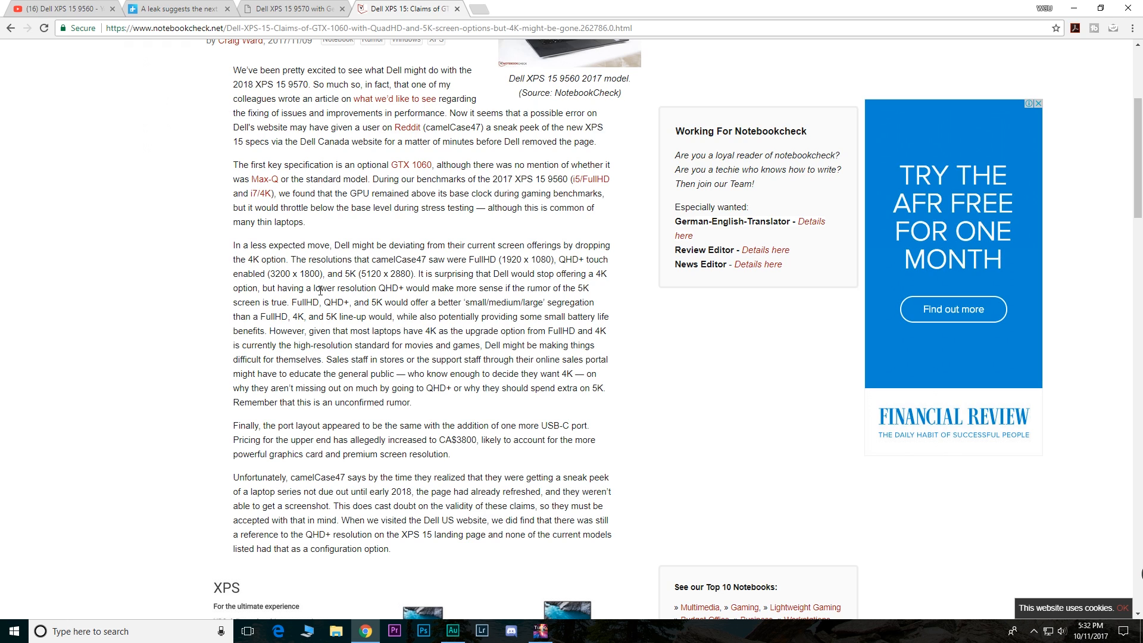
mouse_move(440, 285)
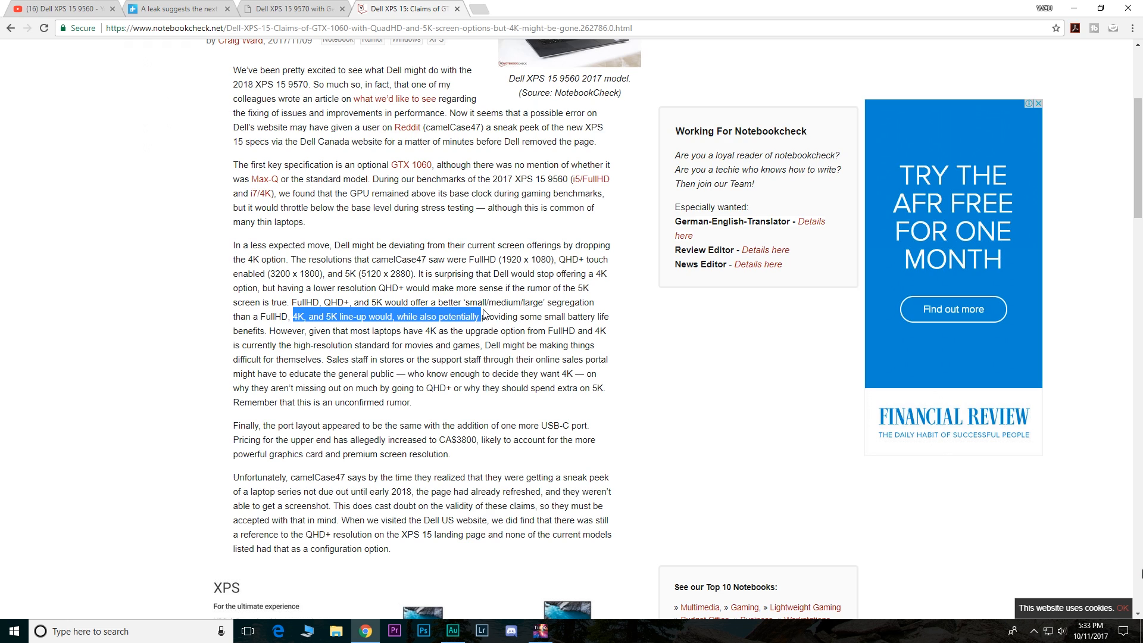
mouse_move(689, 343)
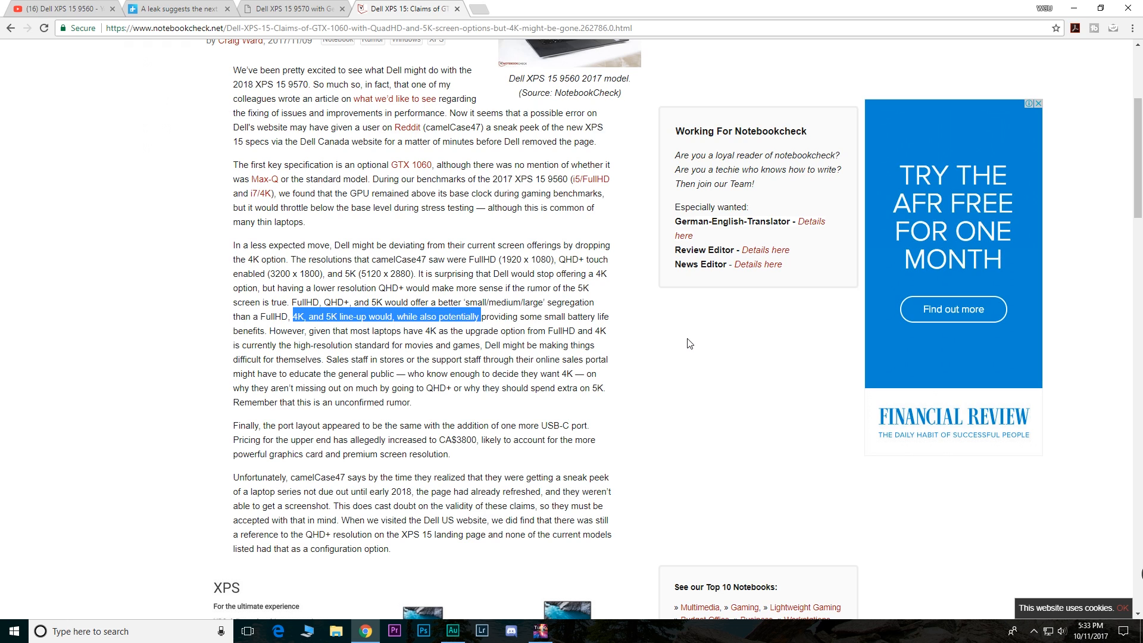
mouse_move(791, 356)
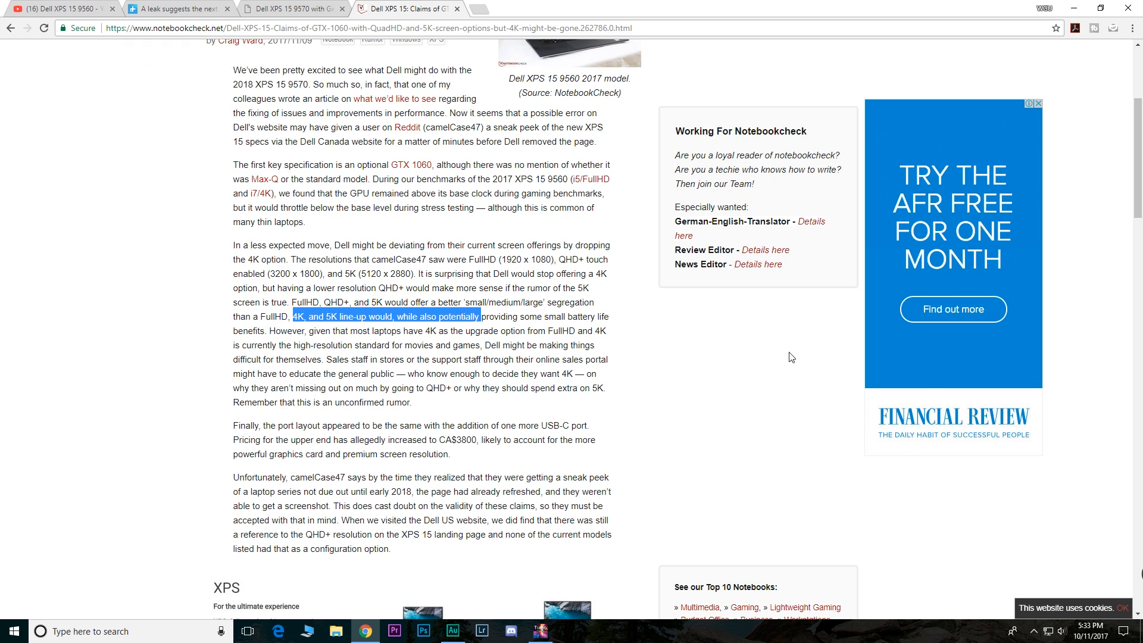
mouse_move(625, 416)
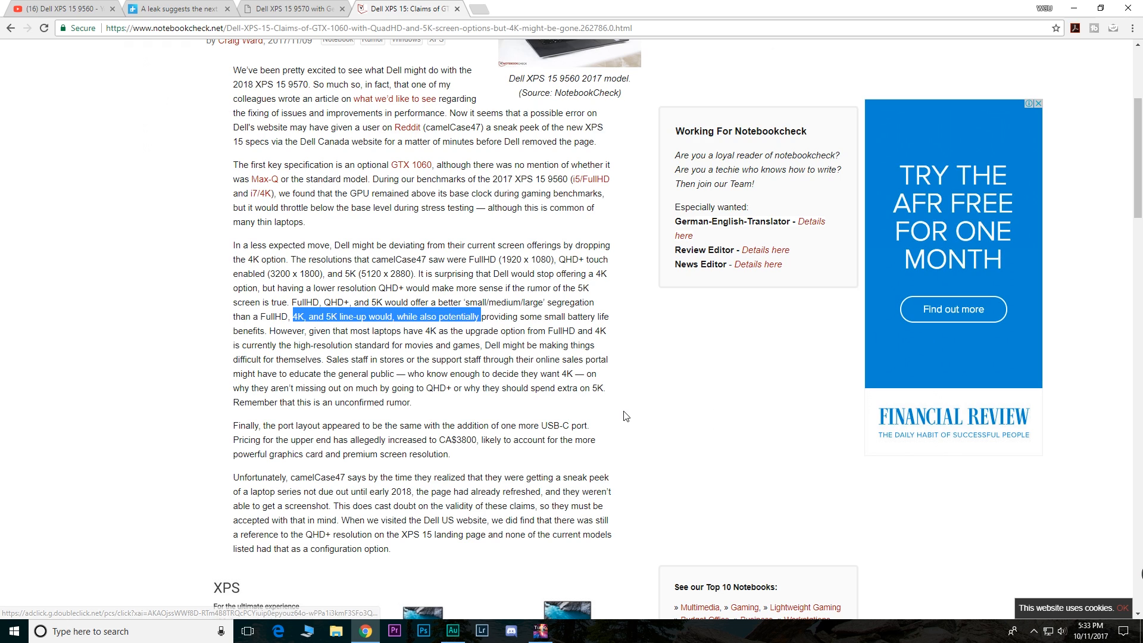
mouse_move(536, 360)
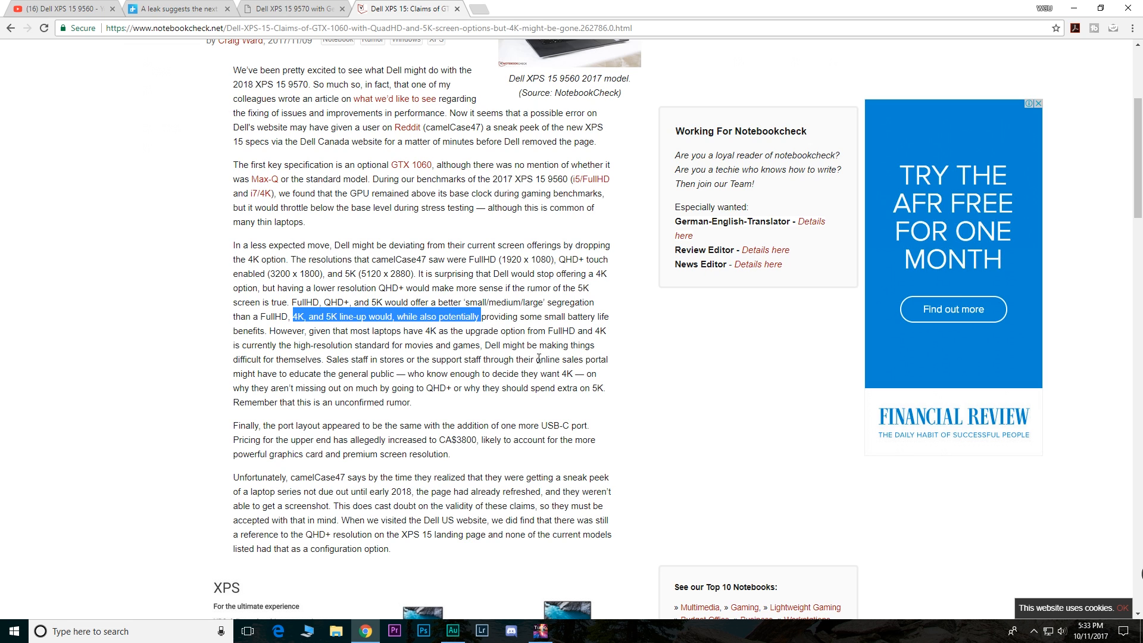
- Scroll down to the Dell USA screenshot with XPS 13 and XPS 15 starting prices
scroll(down, 3)
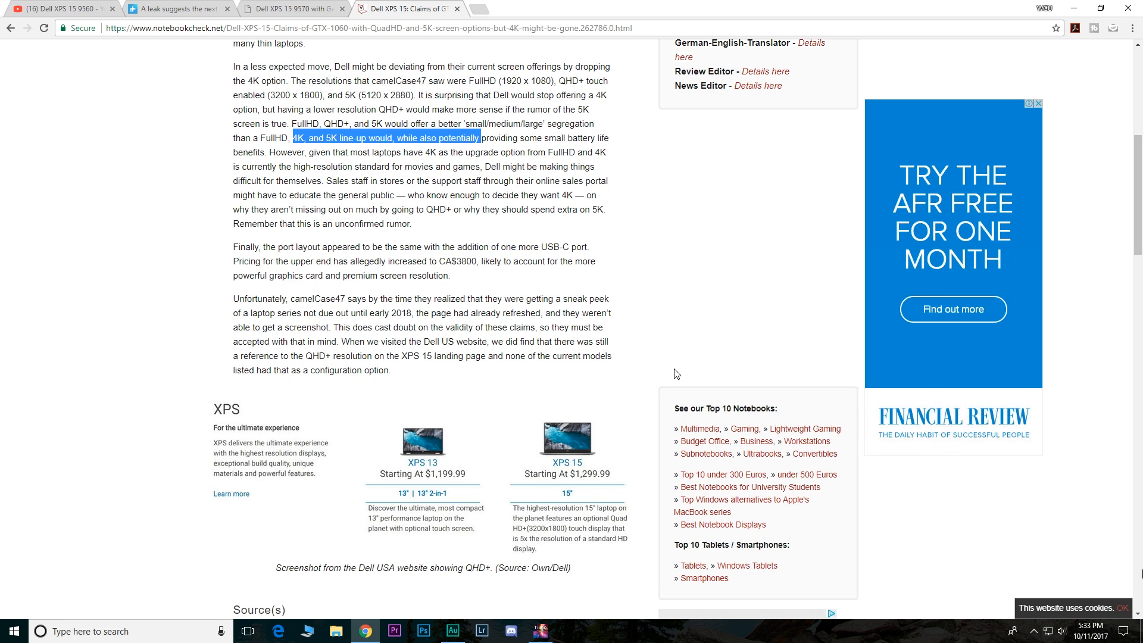
mouse_move(603, 277)
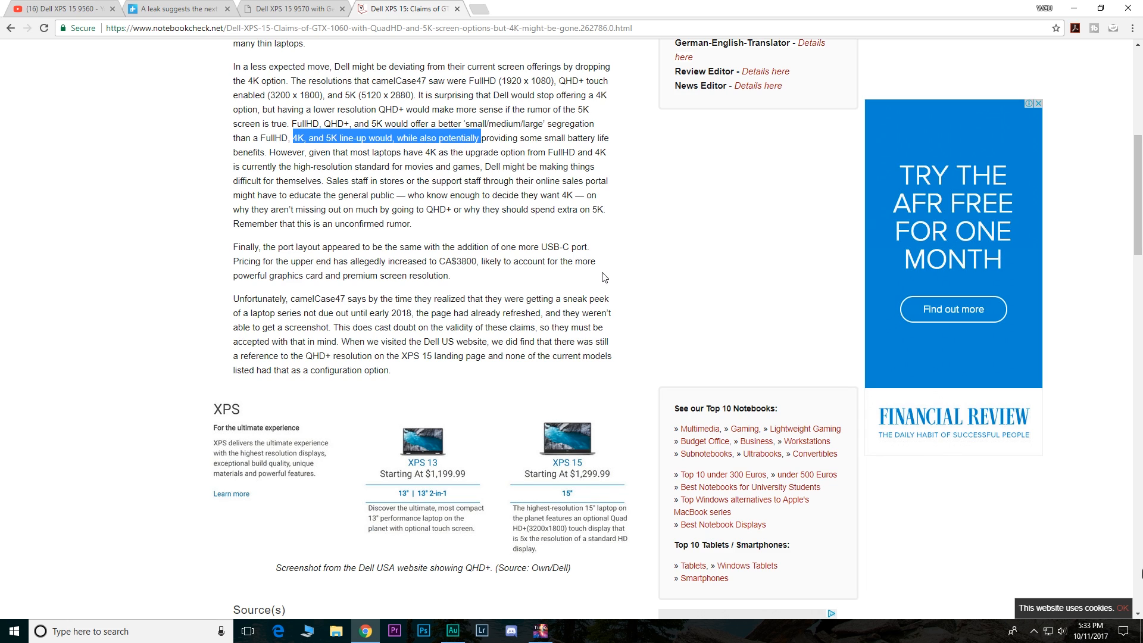
mouse_move(467, 340)
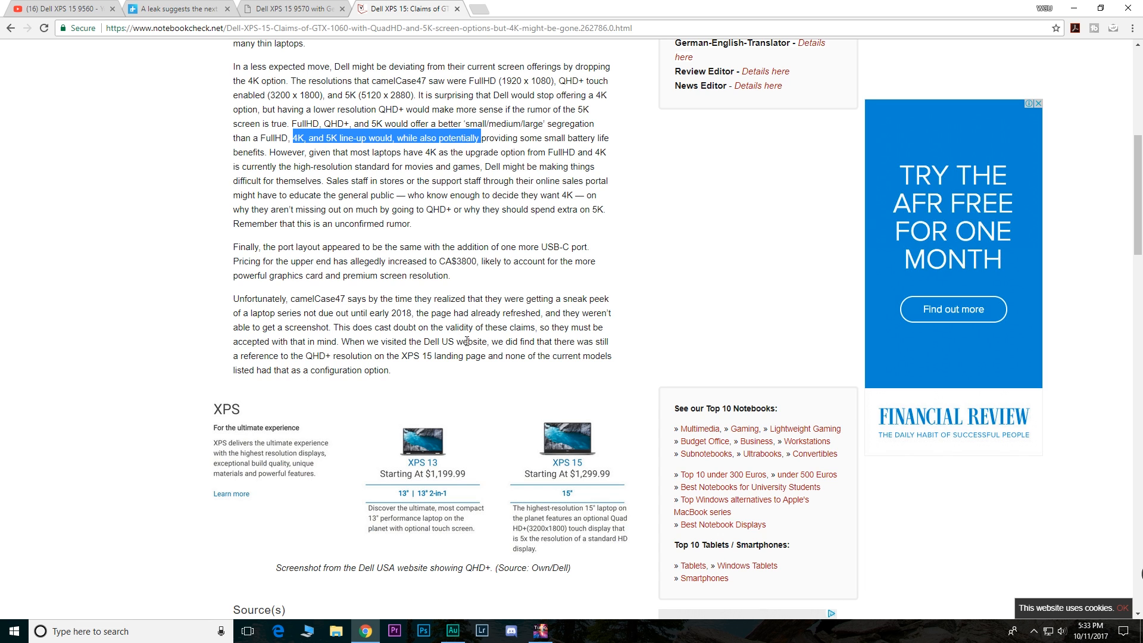
- Show the NotebookReview forum thread on the XPS 15 9570 with GeForce 1060
click(291, 8)
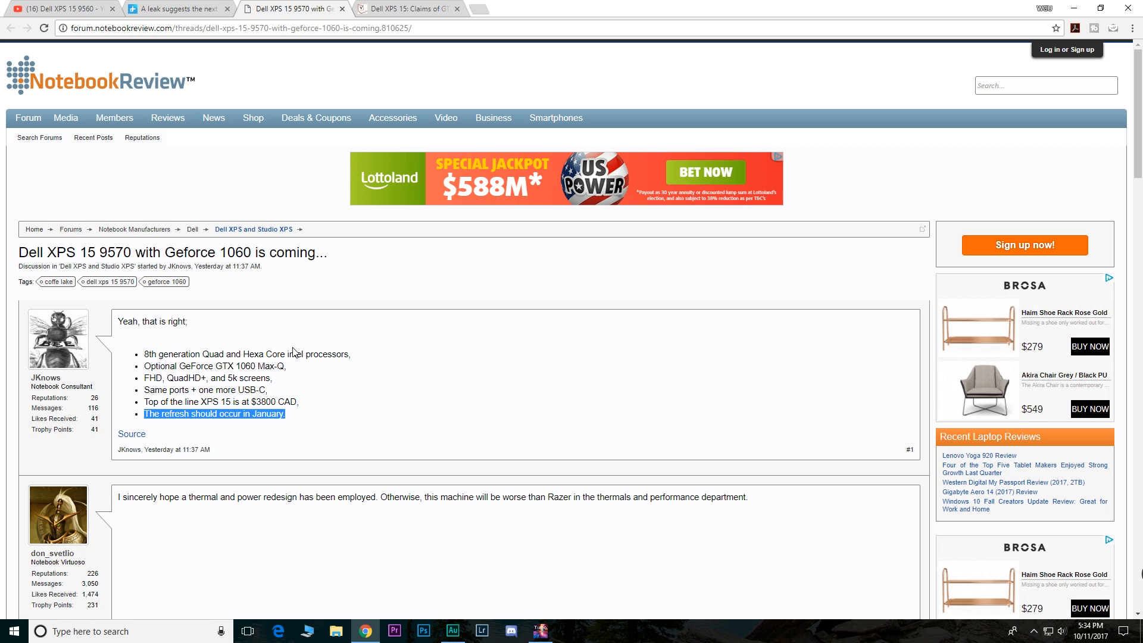
- Show Digital Trends' 5K-display XPS 15 leak article and read into its specification paragraphs
click(176, 9)
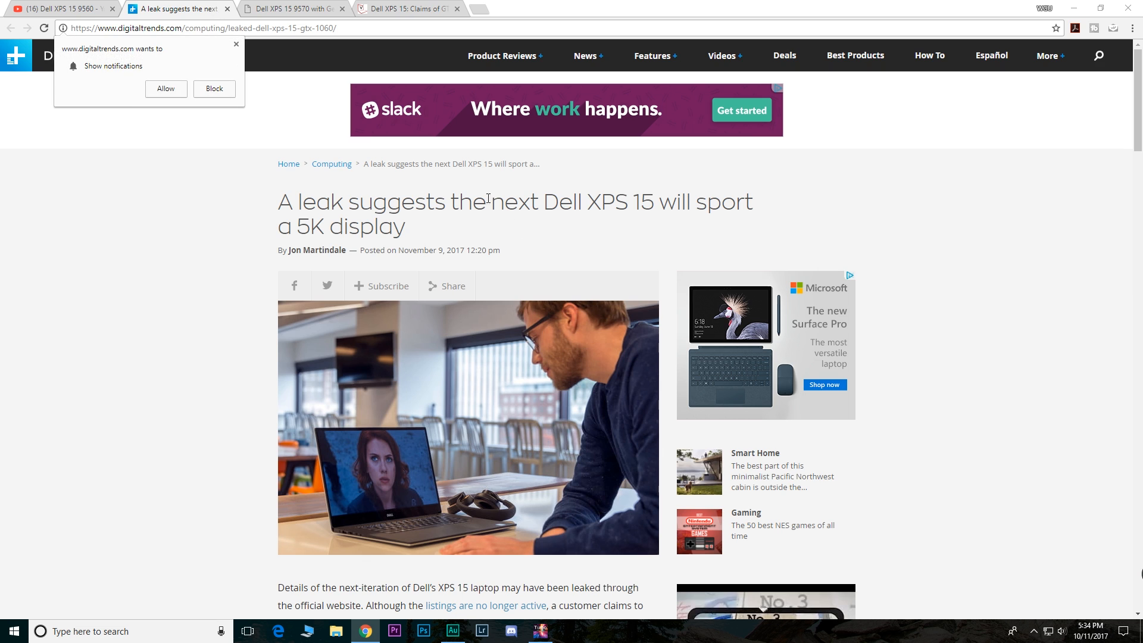
scroll(down, 3)
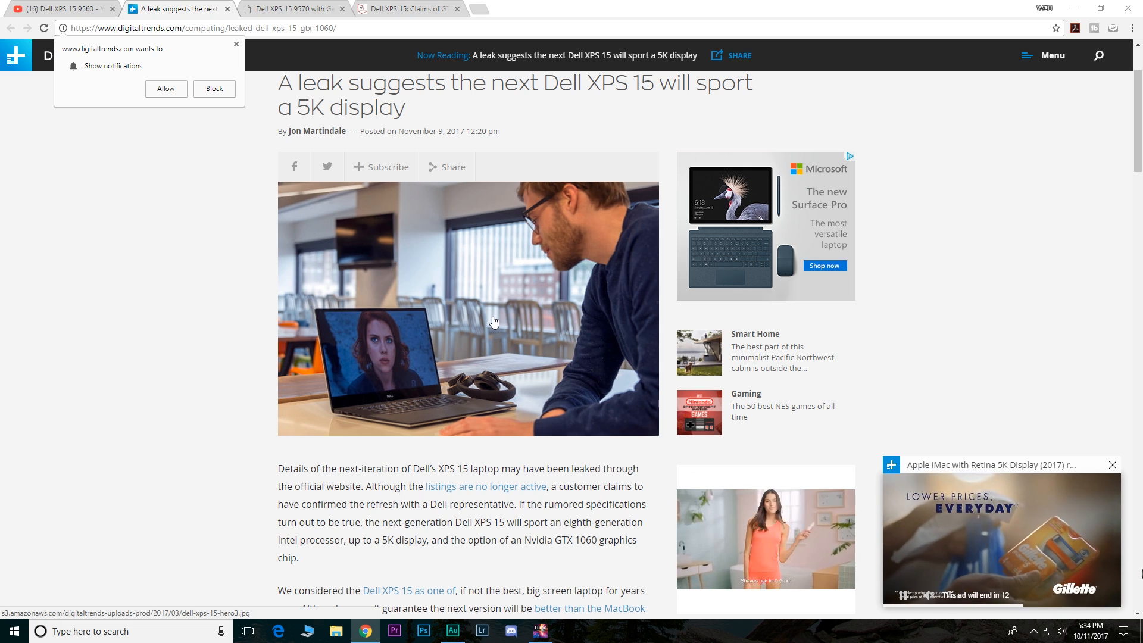
scroll(down, 3)
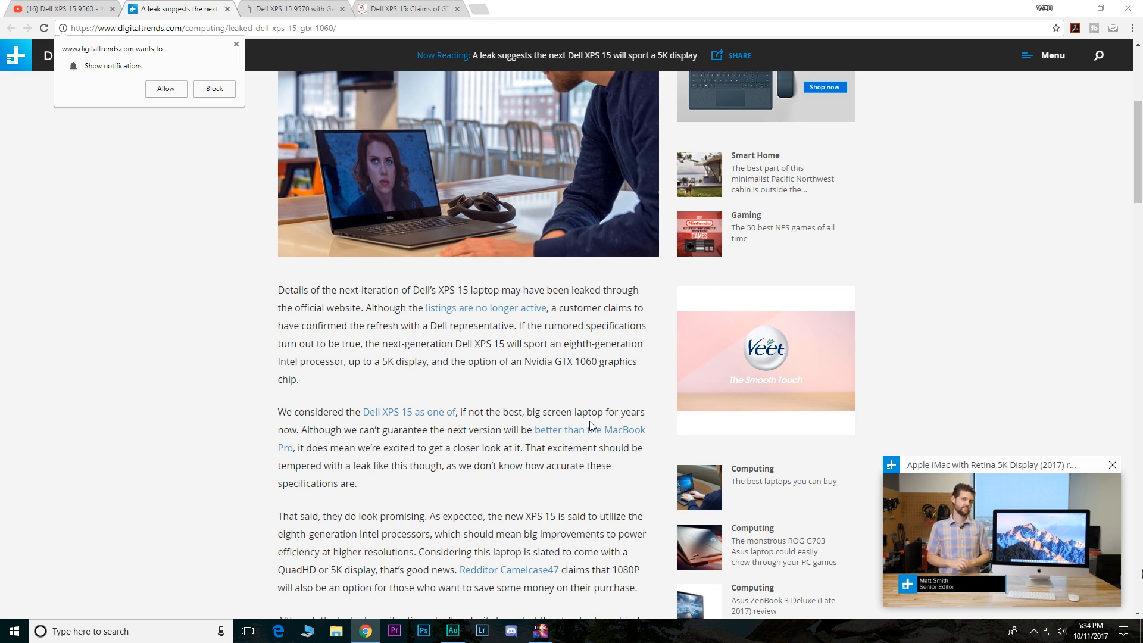
mouse_move(591, 393)
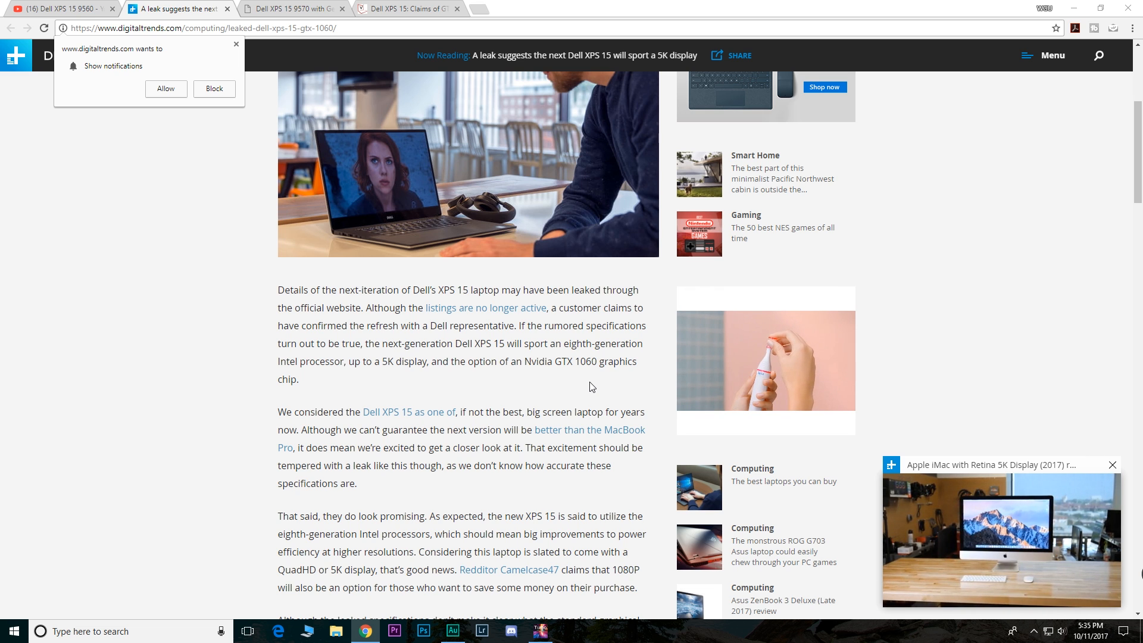
mouse_move(523, 410)
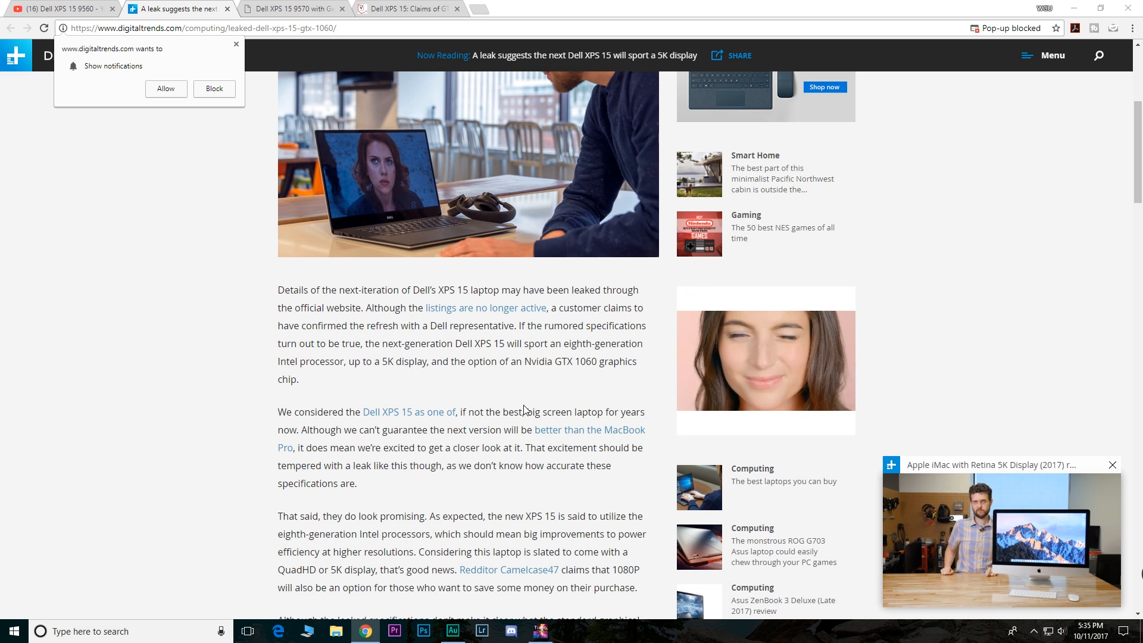
scroll(down, 3)
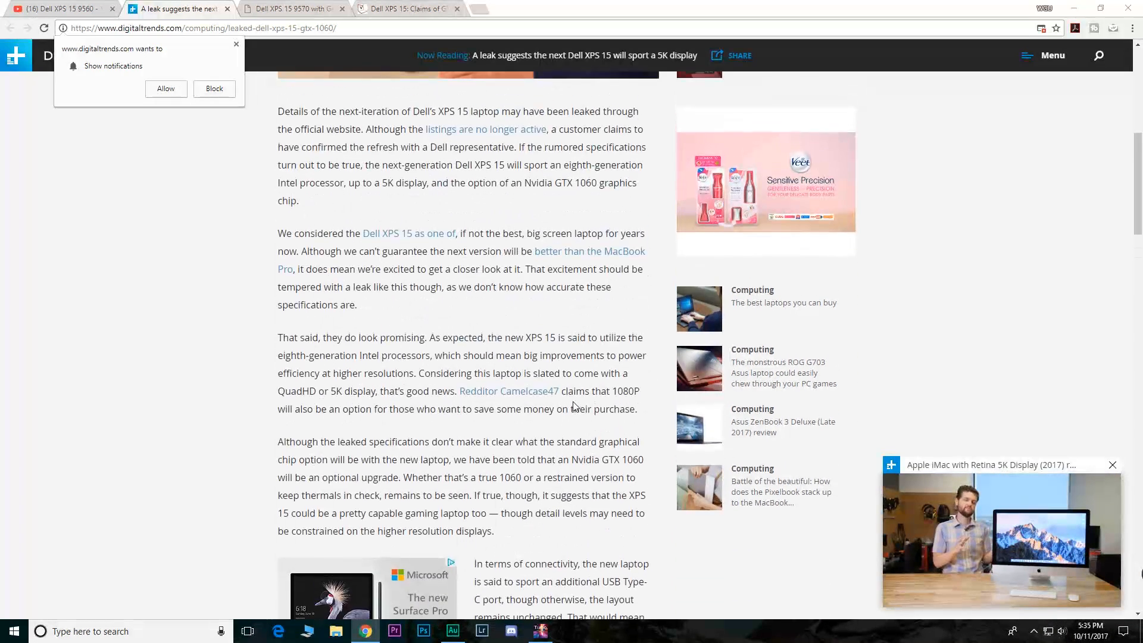
scroll(up, 3)
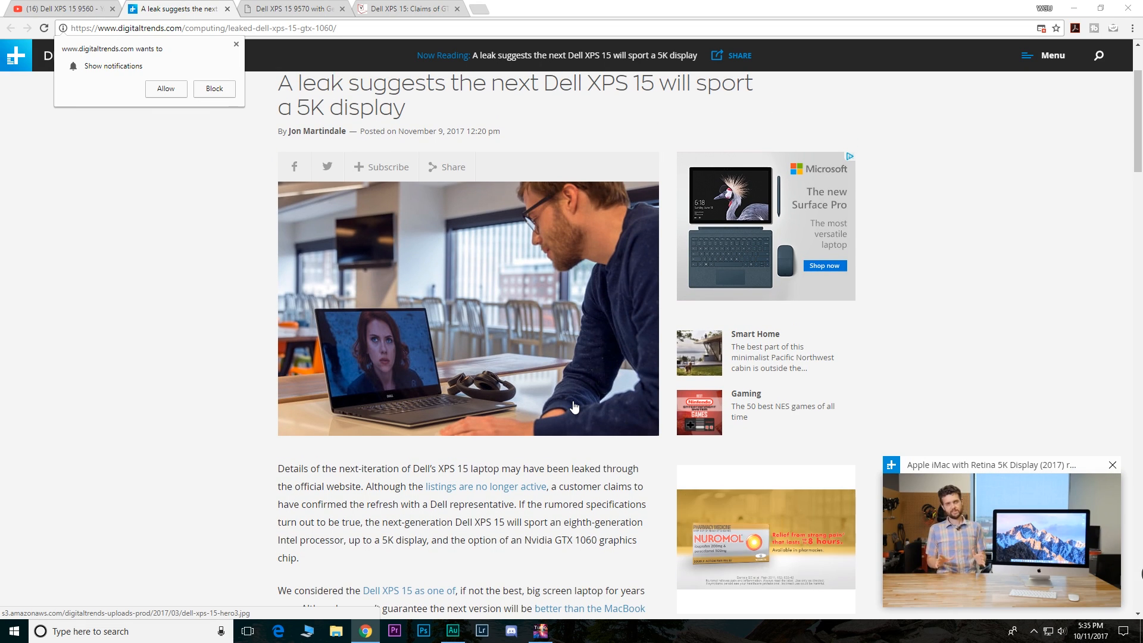
scroll(down, 3)
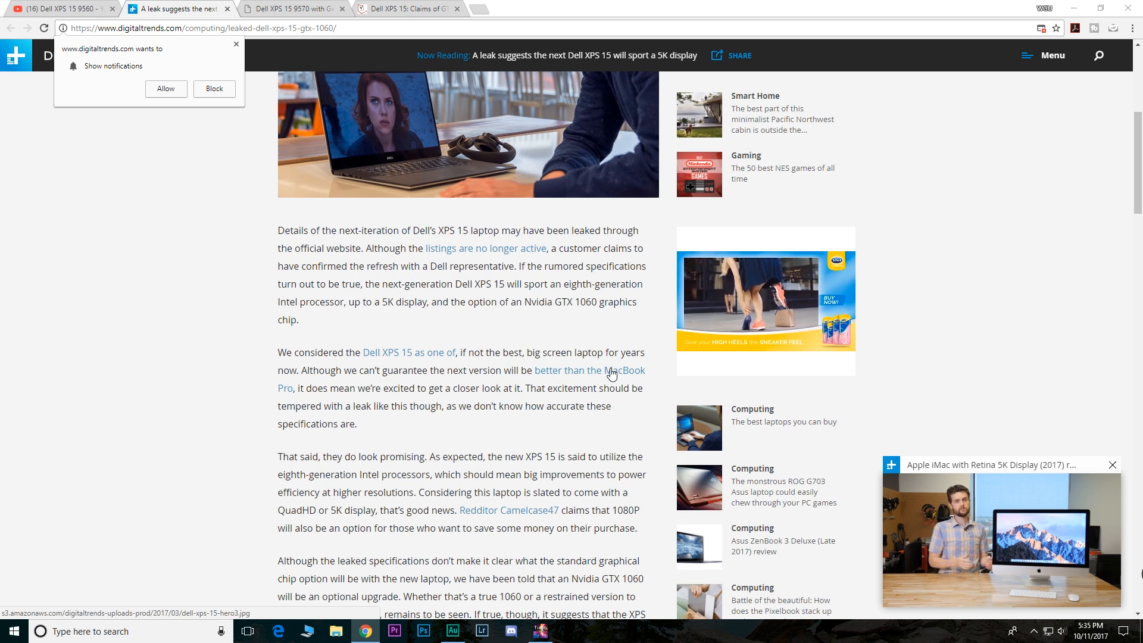
scroll(down, 3)
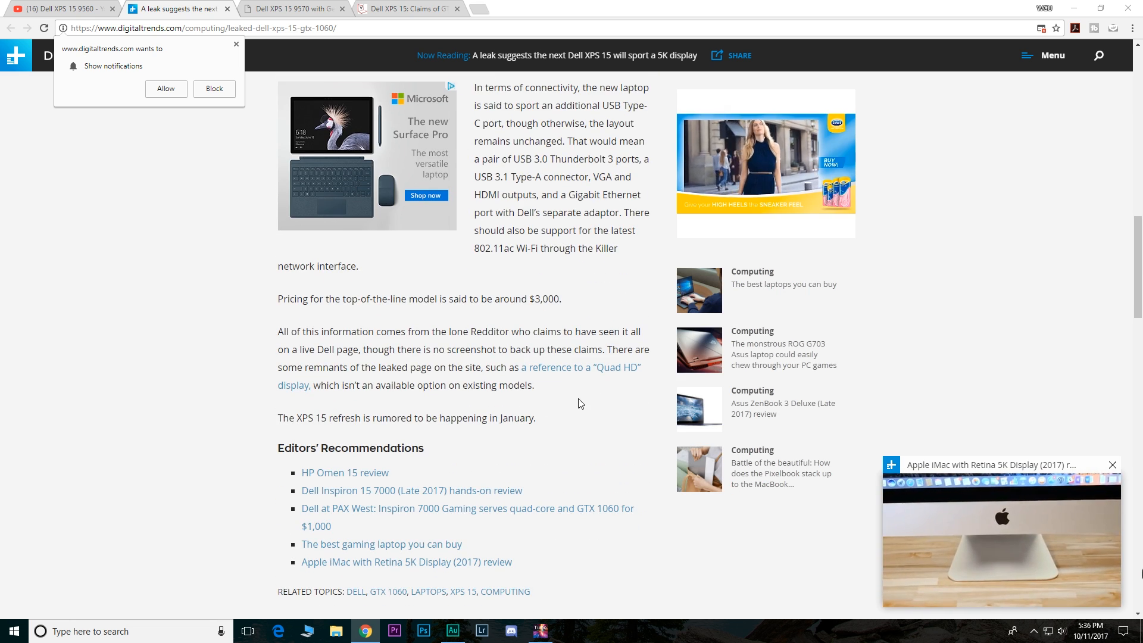
mouse_move(540, 430)
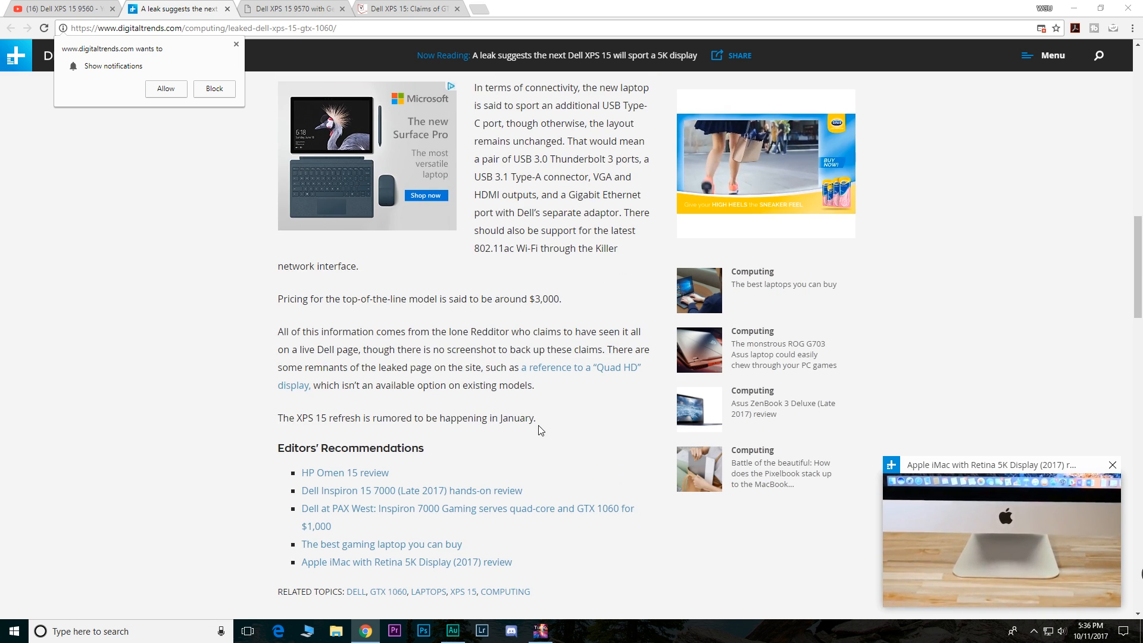
scroll(up, 3)
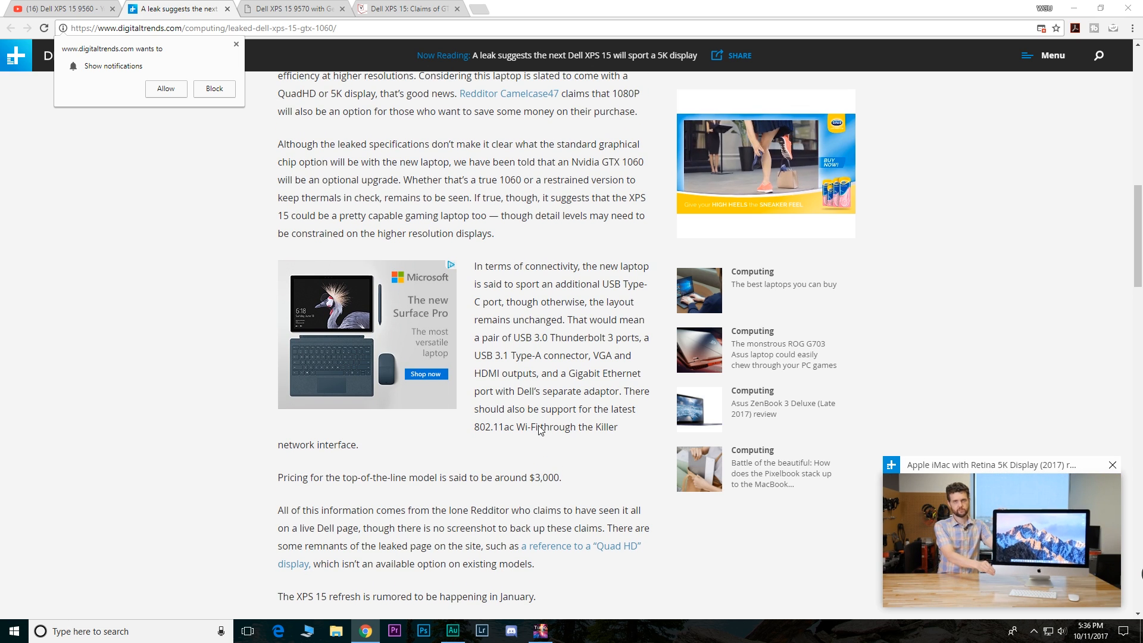